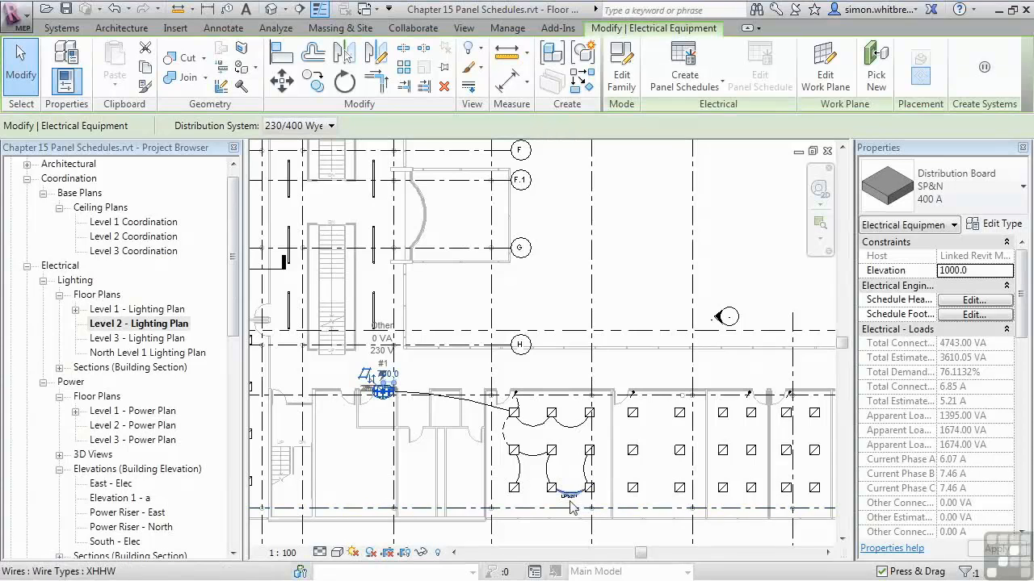
Select the distribution board and create panel schedule LPS2 from the UK BS7671 Standard template.
{"action": "left_click", "coordinate": [634, 299]}
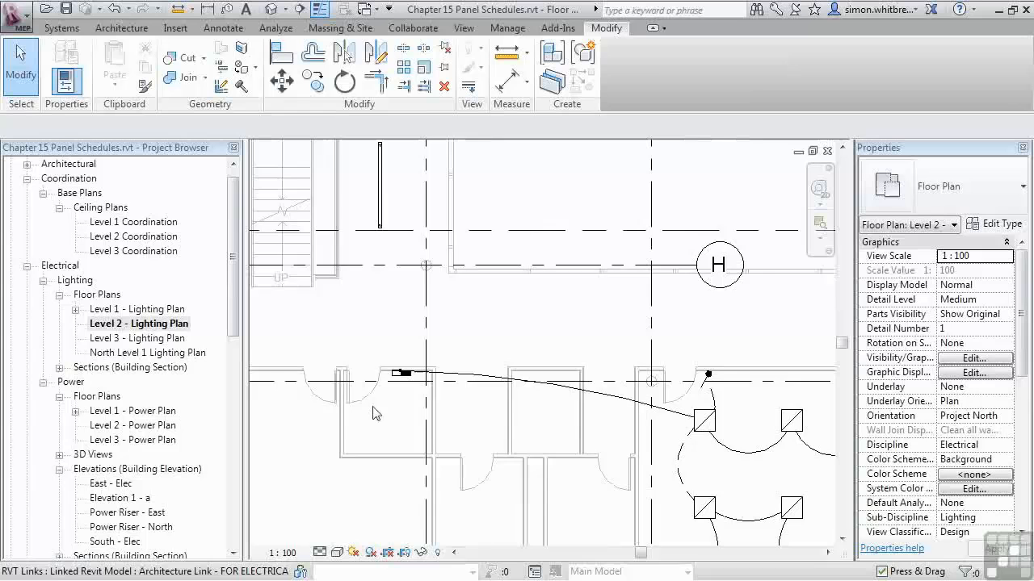
{"action": "left_click", "coordinate": [393, 373]}
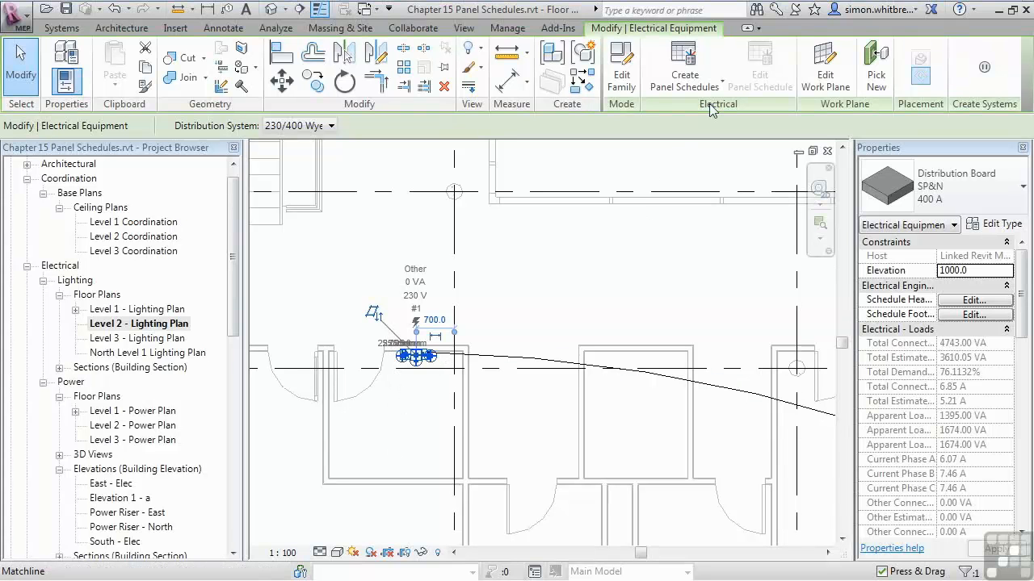
{"action": "mouse_move", "coordinate": [684, 66]}
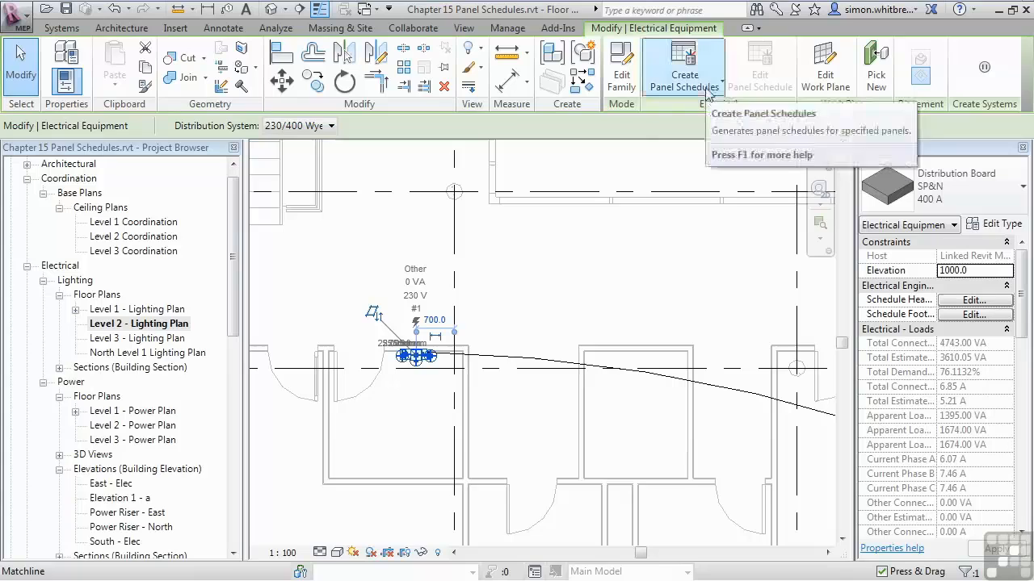
{"action": "left_click", "coordinate": [684, 68]}
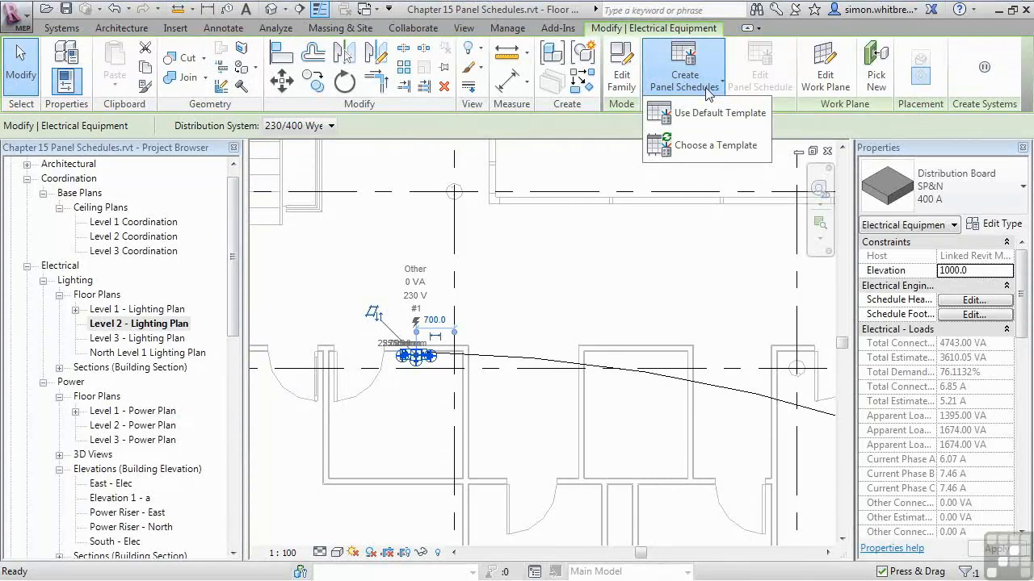
{"action": "mouse_move", "coordinate": [682, 89]}
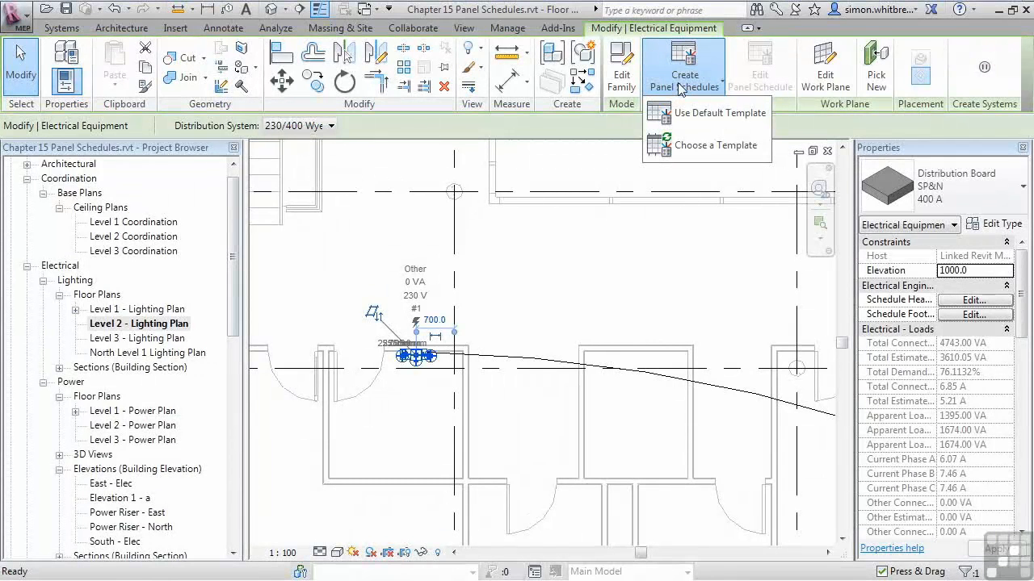
{"action": "mouse_move", "coordinate": [713, 144]}
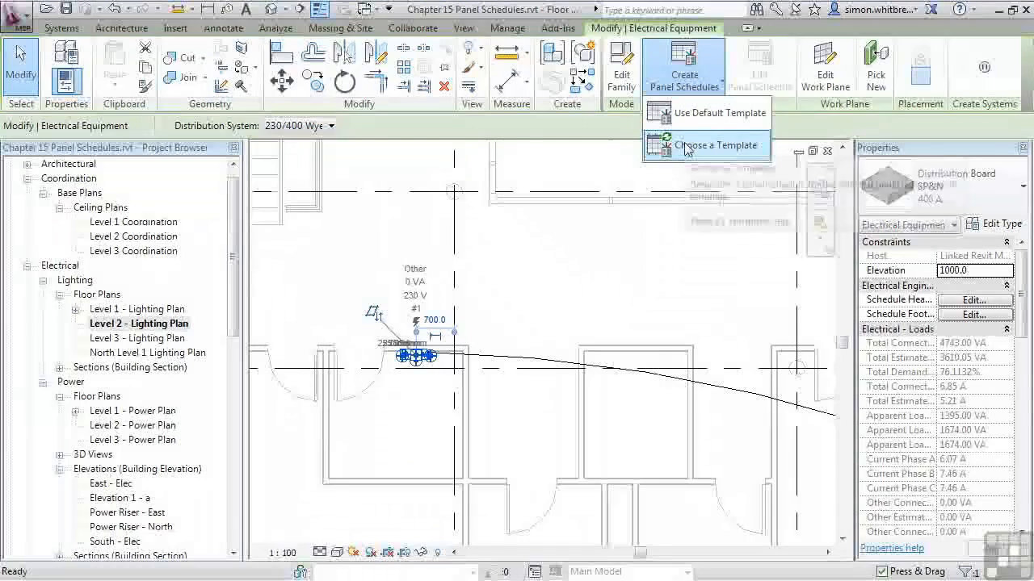
{"action": "mouse_move", "coordinate": [719, 113]}
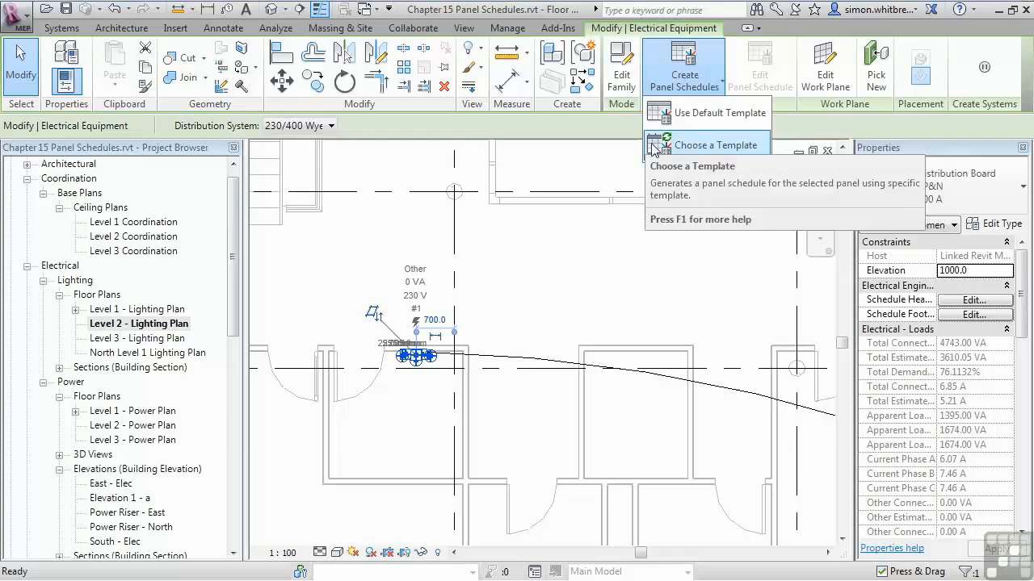
{"action": "left_click", "coordinate": [716, 145]}
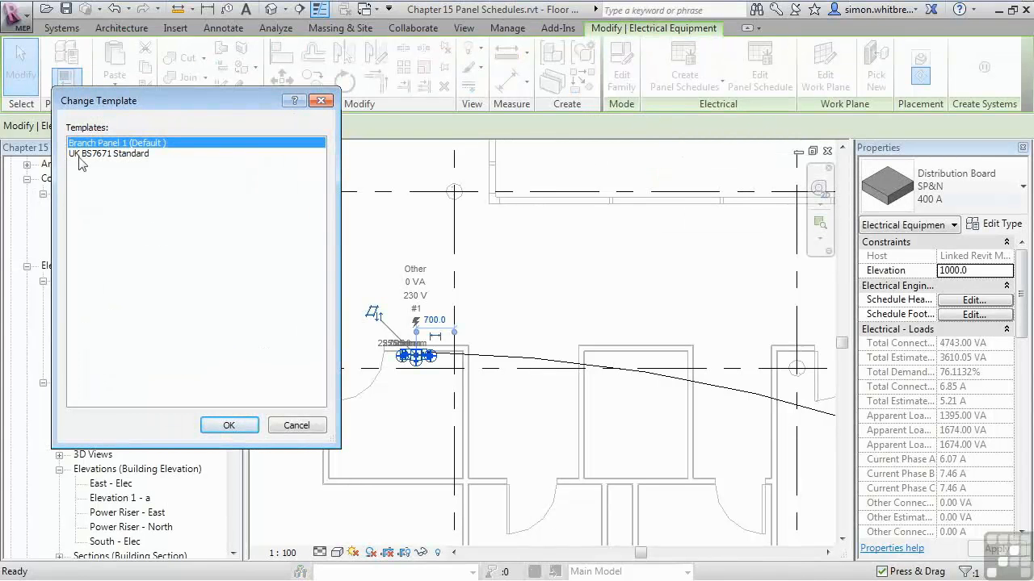
{"action": "left_click", "coordinate": [109, 154]}
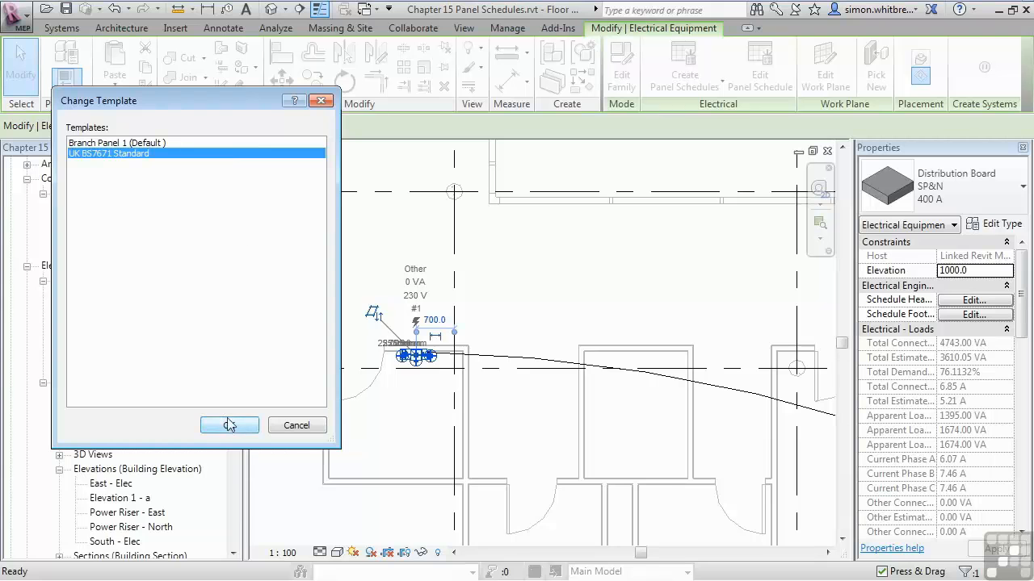
{"action": "left_click", "coordinate": [230, 426]}
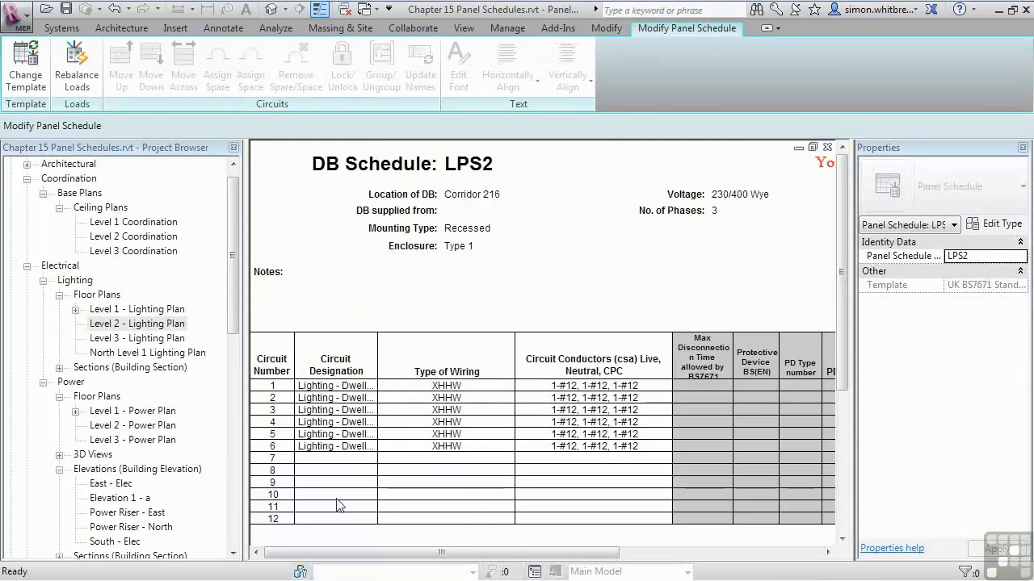
{"action": "scroll", "scroll_direction": "down", "scroll_amount": 3}
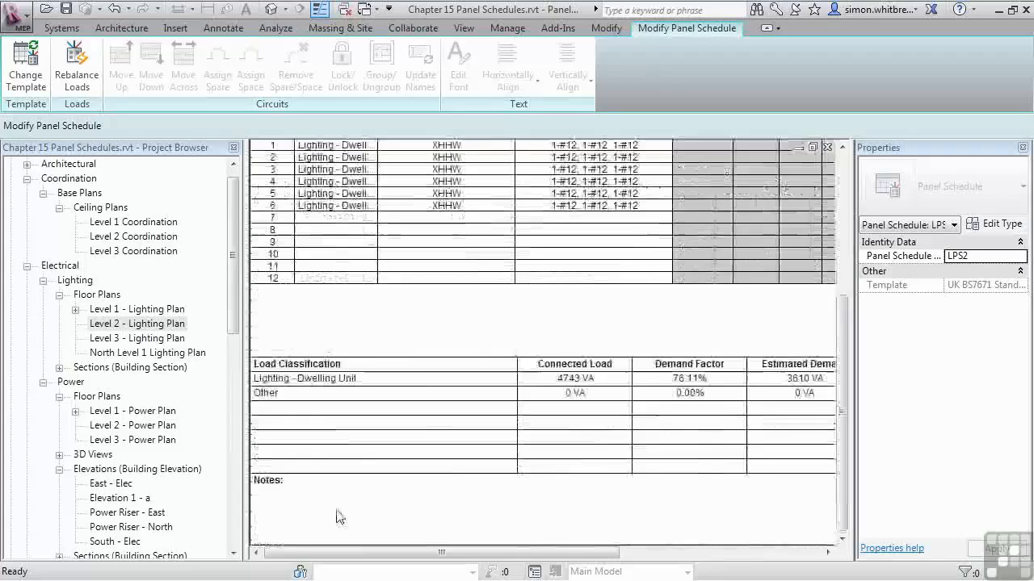
{"action": "scroll", "scroll_direction": "right", "scroll_amount": 3}
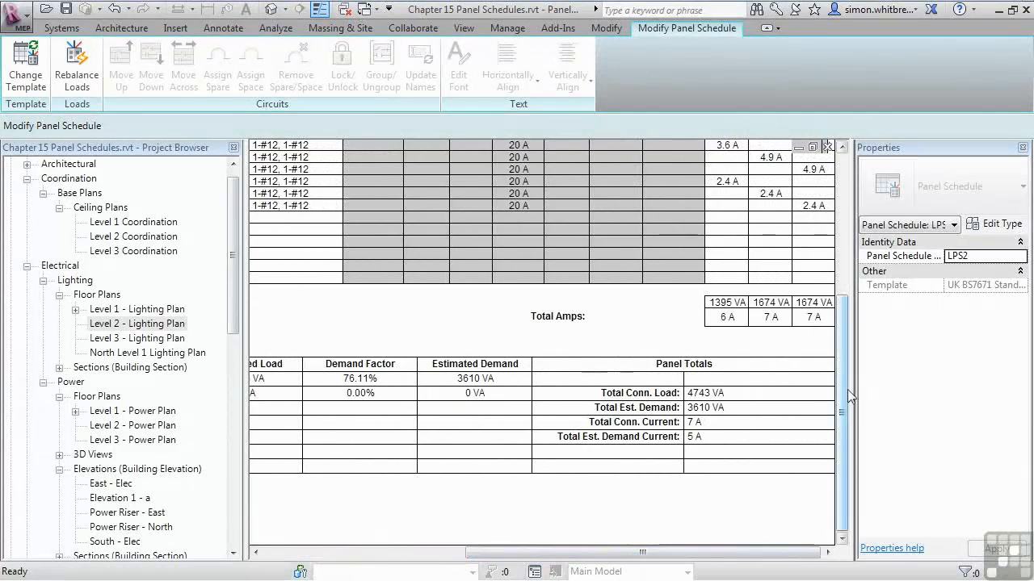
{"action": "scroll", "scroll_direction": "up", "scroll_amount": 3}
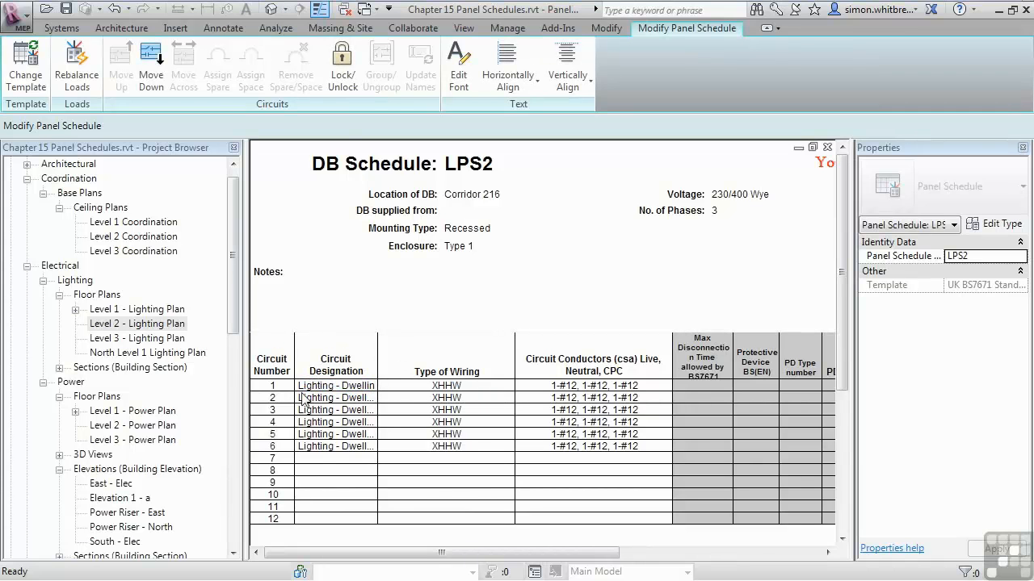
{"action": "mouse_move", "coordinate": [419, 444]}
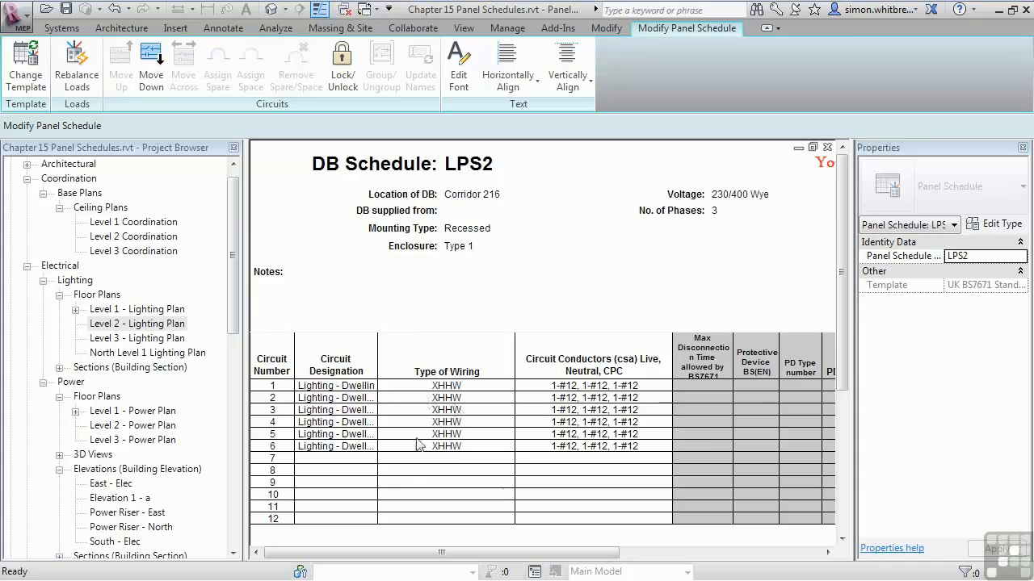
{"action": "mouse_move", "coordinate": [553, 509]}
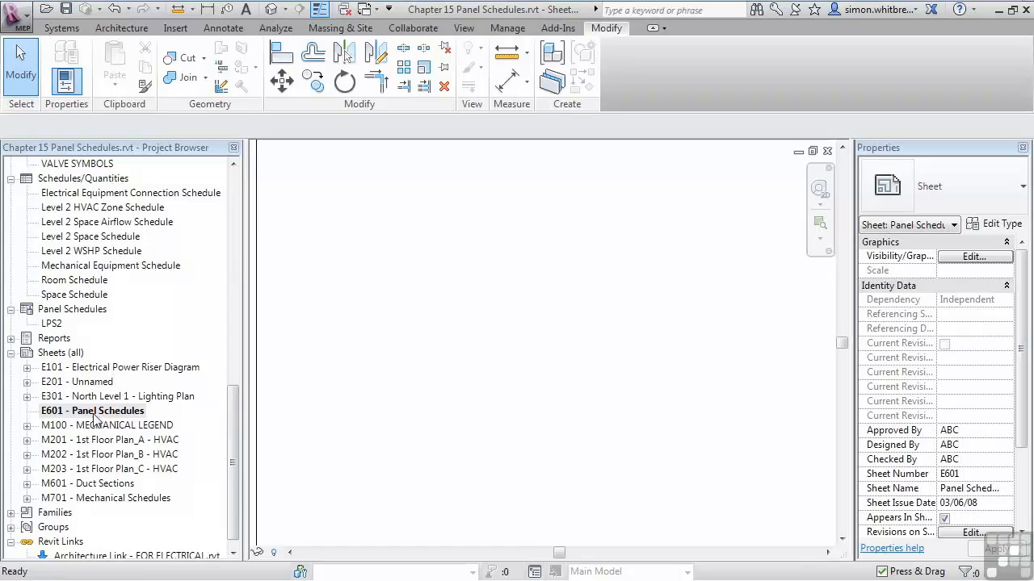
Open sheet E601 - Panel Schedules from the Project Browser and pick the LPS2 schedule.
{"action": "double_click", "coordinate": [51, 323]}
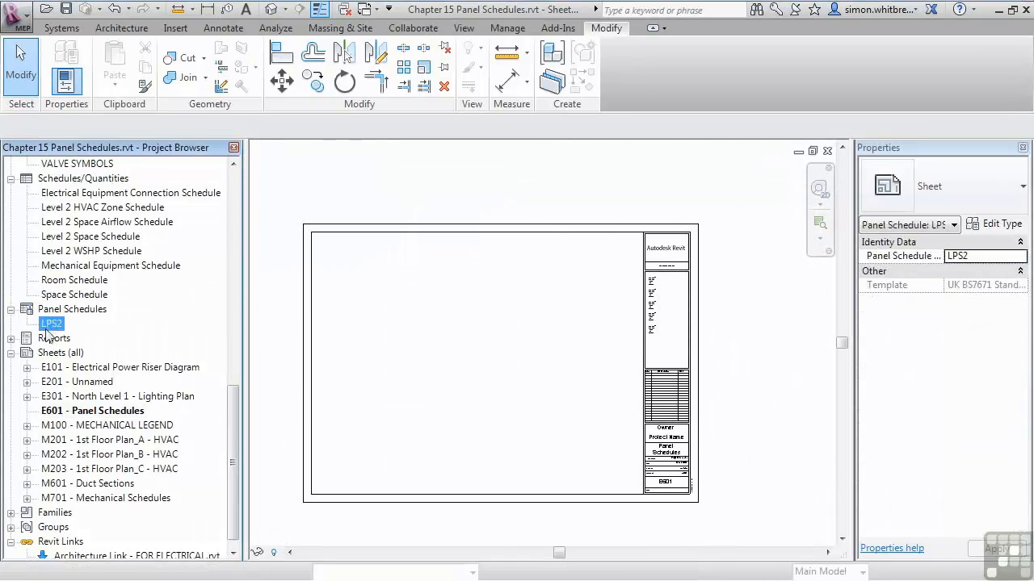
{"action": "left_click", "coordinate": [52, 323]}
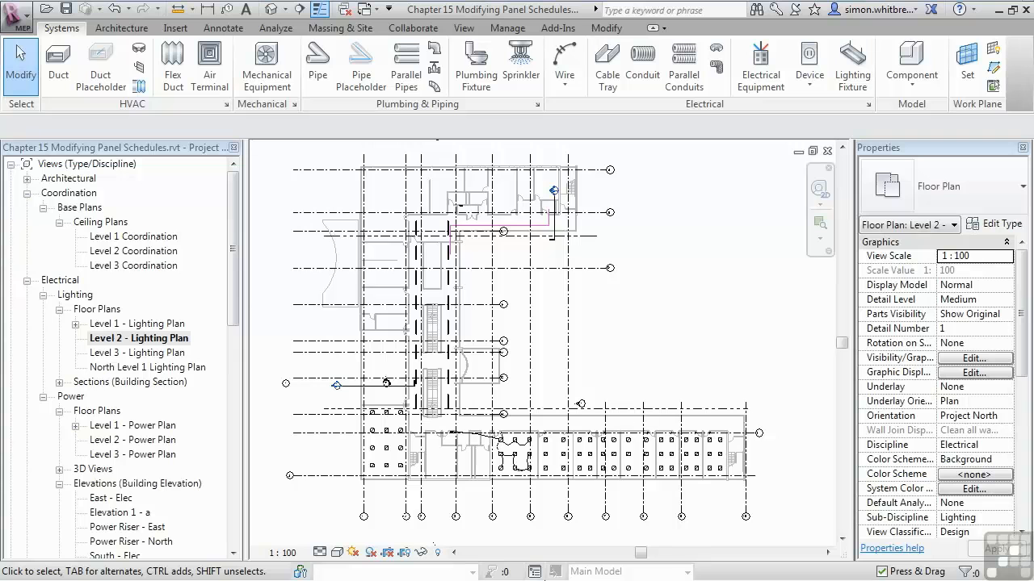
{"action": "mouse_move", "coordinate": [372, 414]}
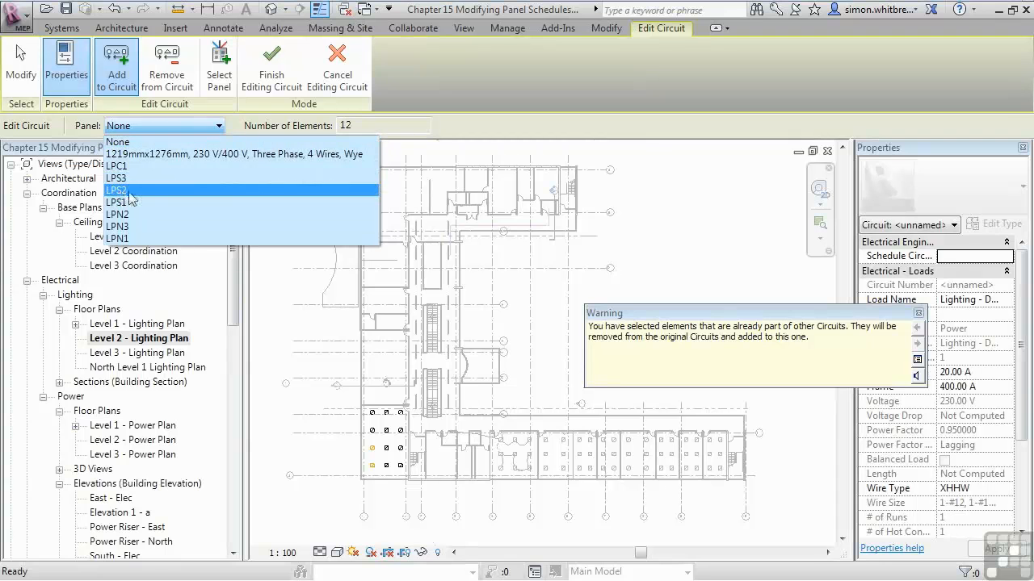
Assign the 12-fixture lighting circuit 7 to panel LPS2 and finish editing.
{"action": "left_click", "coordinate": [117, 190]}
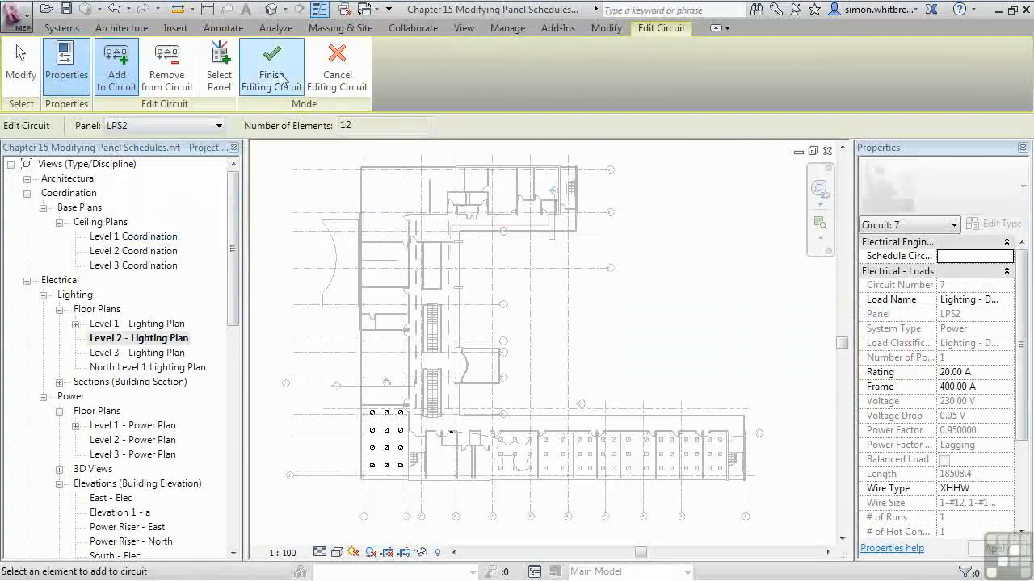
{"action": "left_click", "coordinate": [271, 66]}
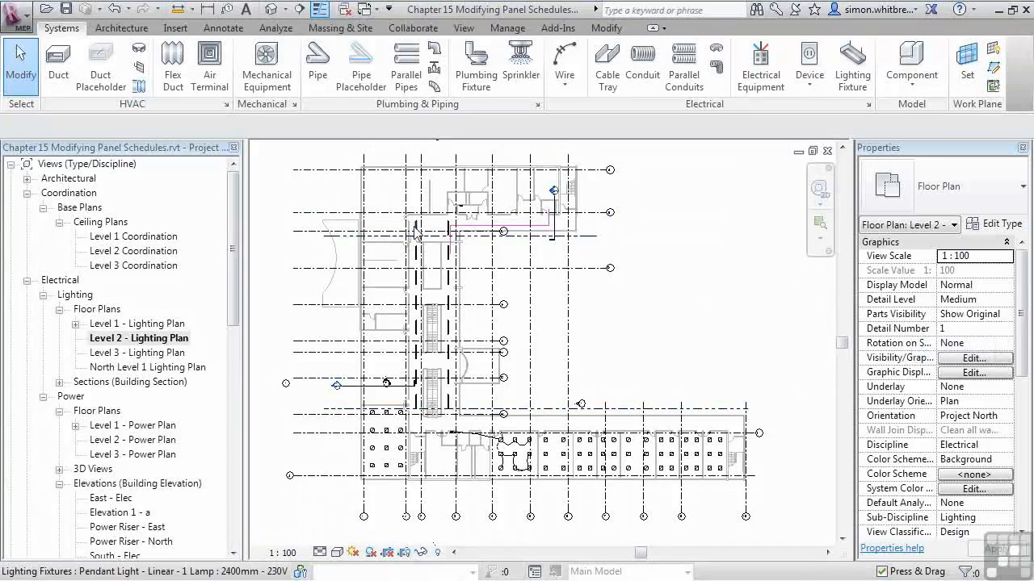
Edit a corridor light's circuit to include the 17 corridor fixtures on panel LPS2.
{"action": "left_click", "coordinate": [420, 230]}
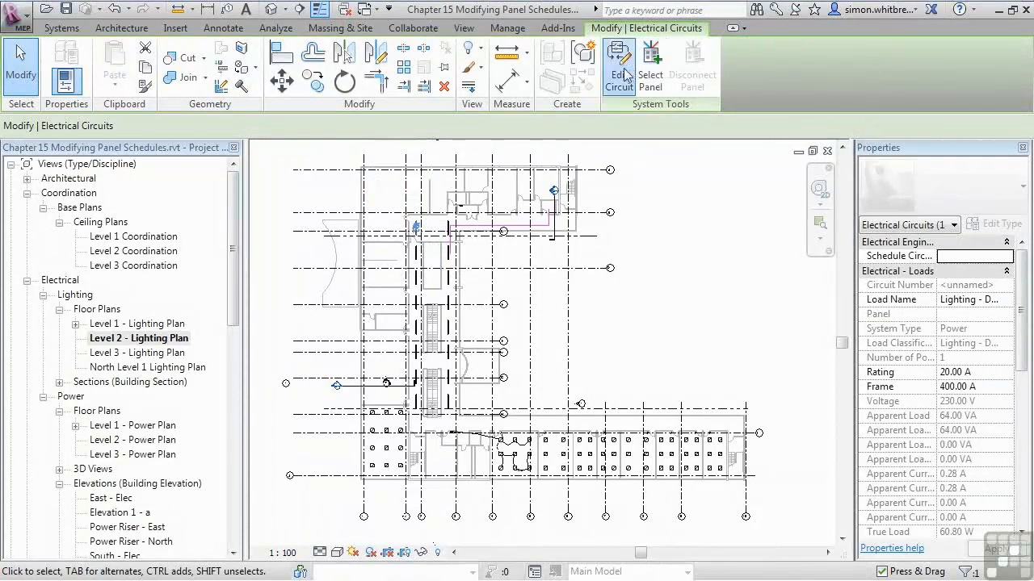
{"action": "left_click", "coordinate": [619, 69]}
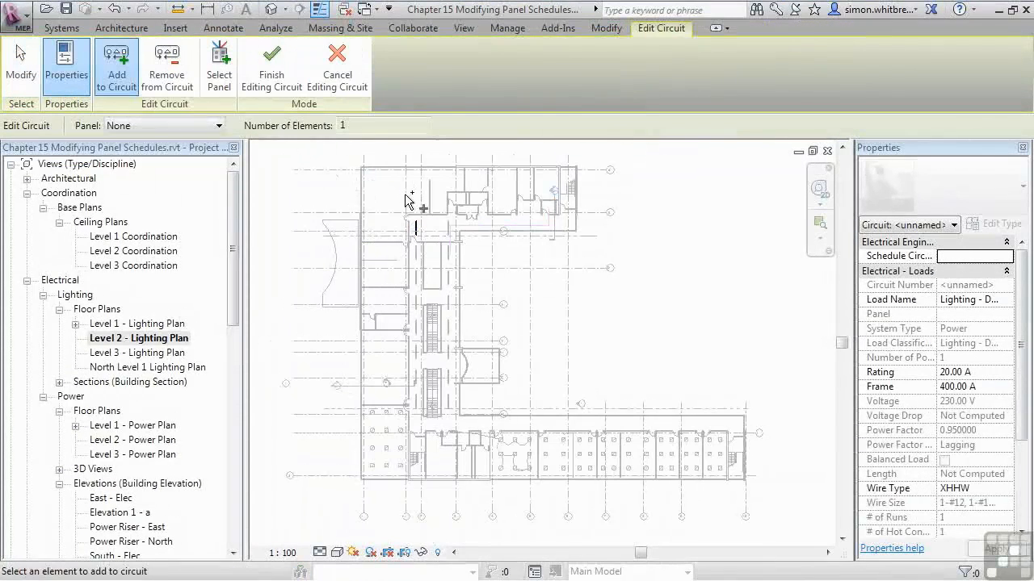
{"action": "left_click_drag", "start_coordinate": [412, 194], "coordinate": [472, 428]}
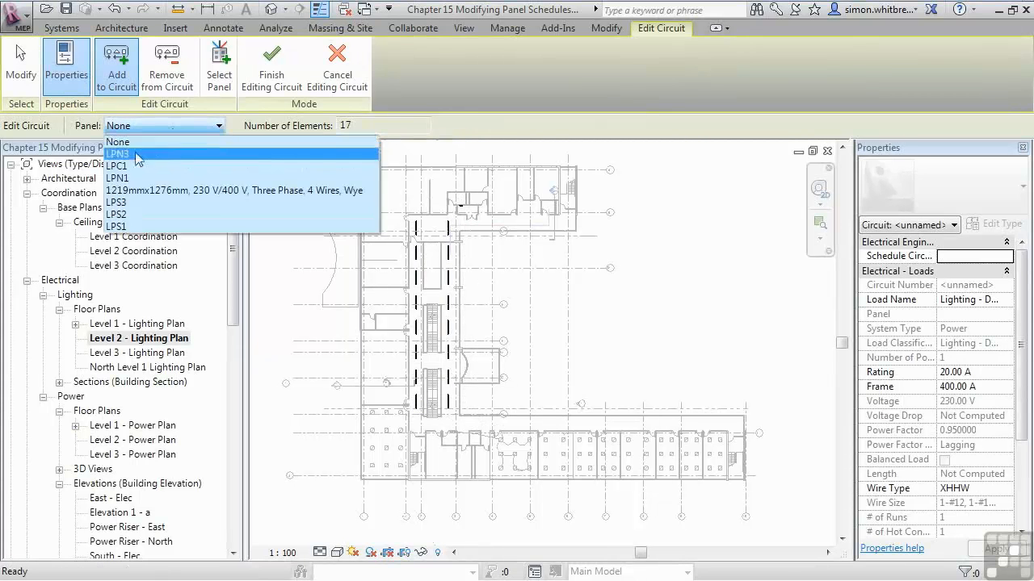
{"action": "mouse_move", "coordinate": [144, 220]}
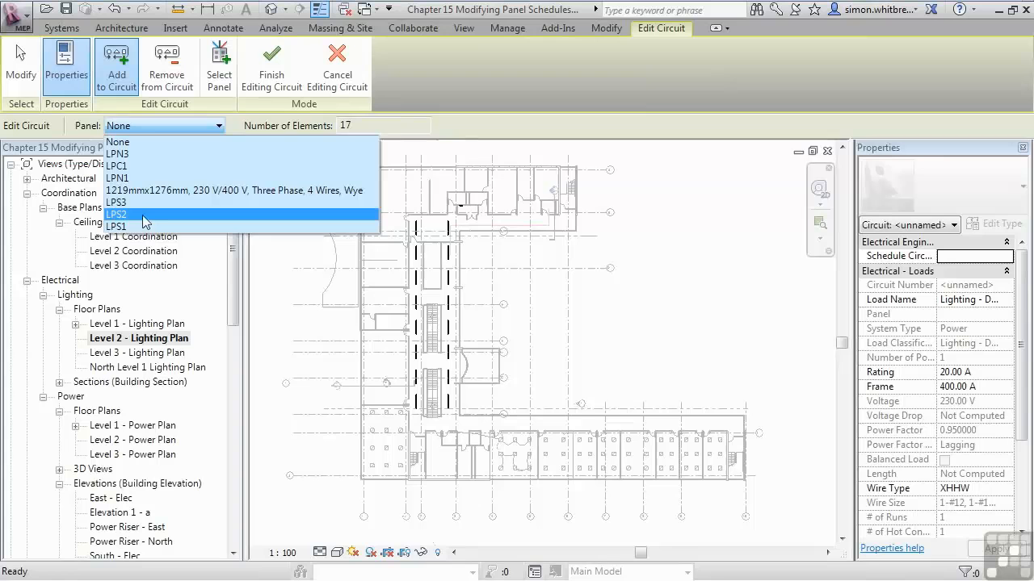
{"action": "left_click", "coordinate": [116, 215]}
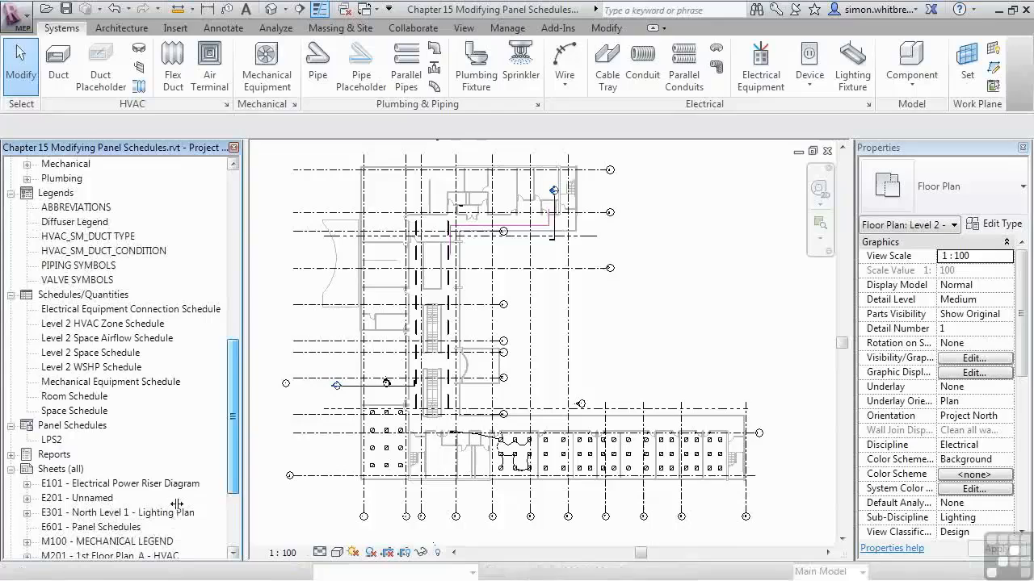
Open the LPS2 schedule and rebalance loads to 2232, 2419 and 2232 VA.
{"action": "double_click", "coordinate": [51, 440]}
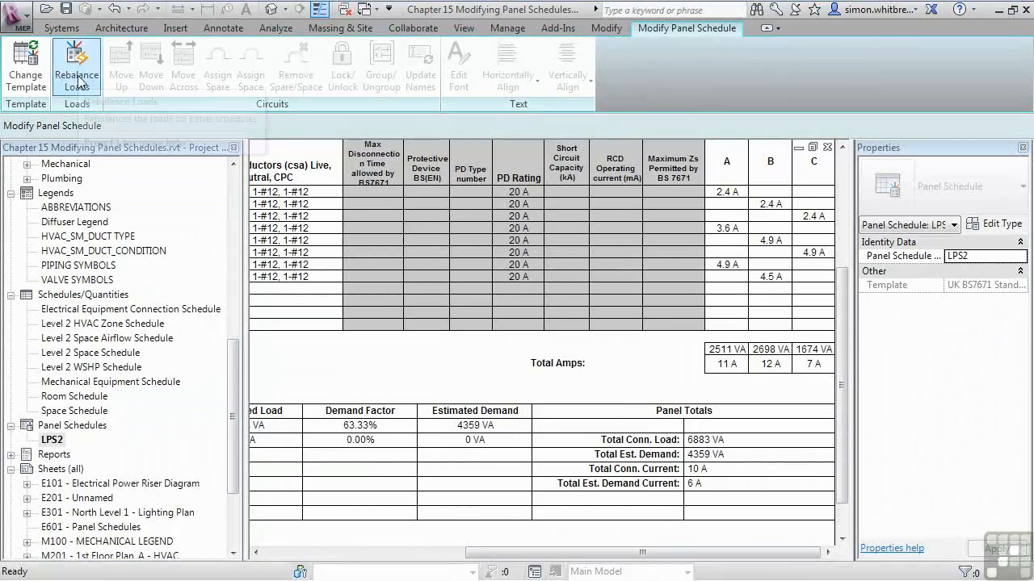
{"action": "left_click", "coordinate": [76, 66]}
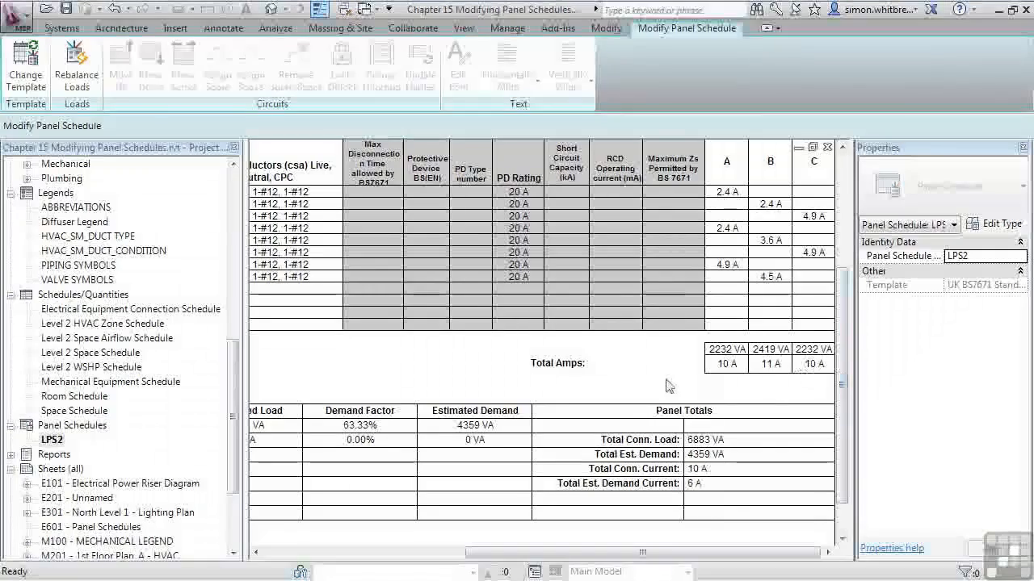
{"action": "left_click", "coordinate": [61, 27]}
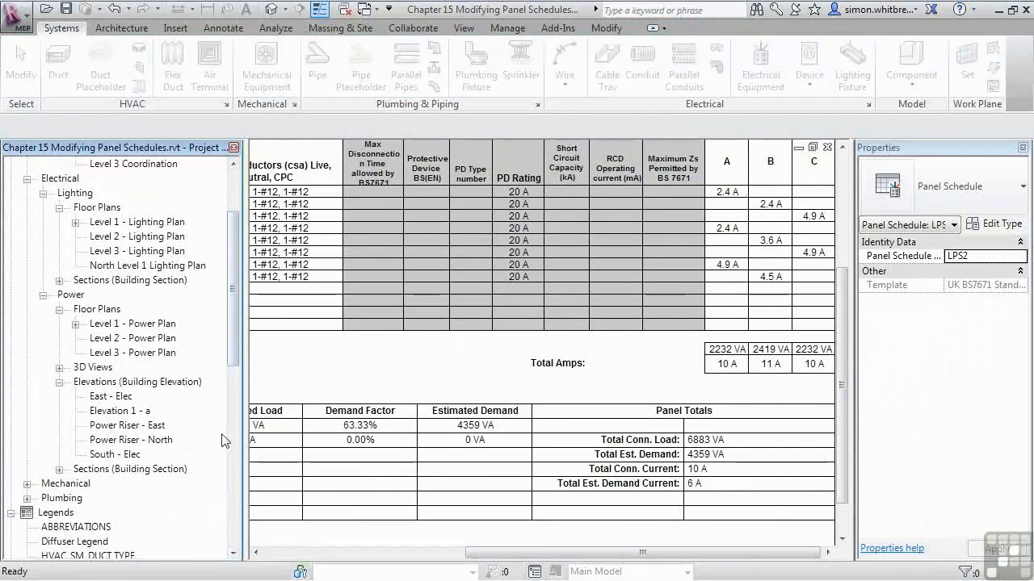